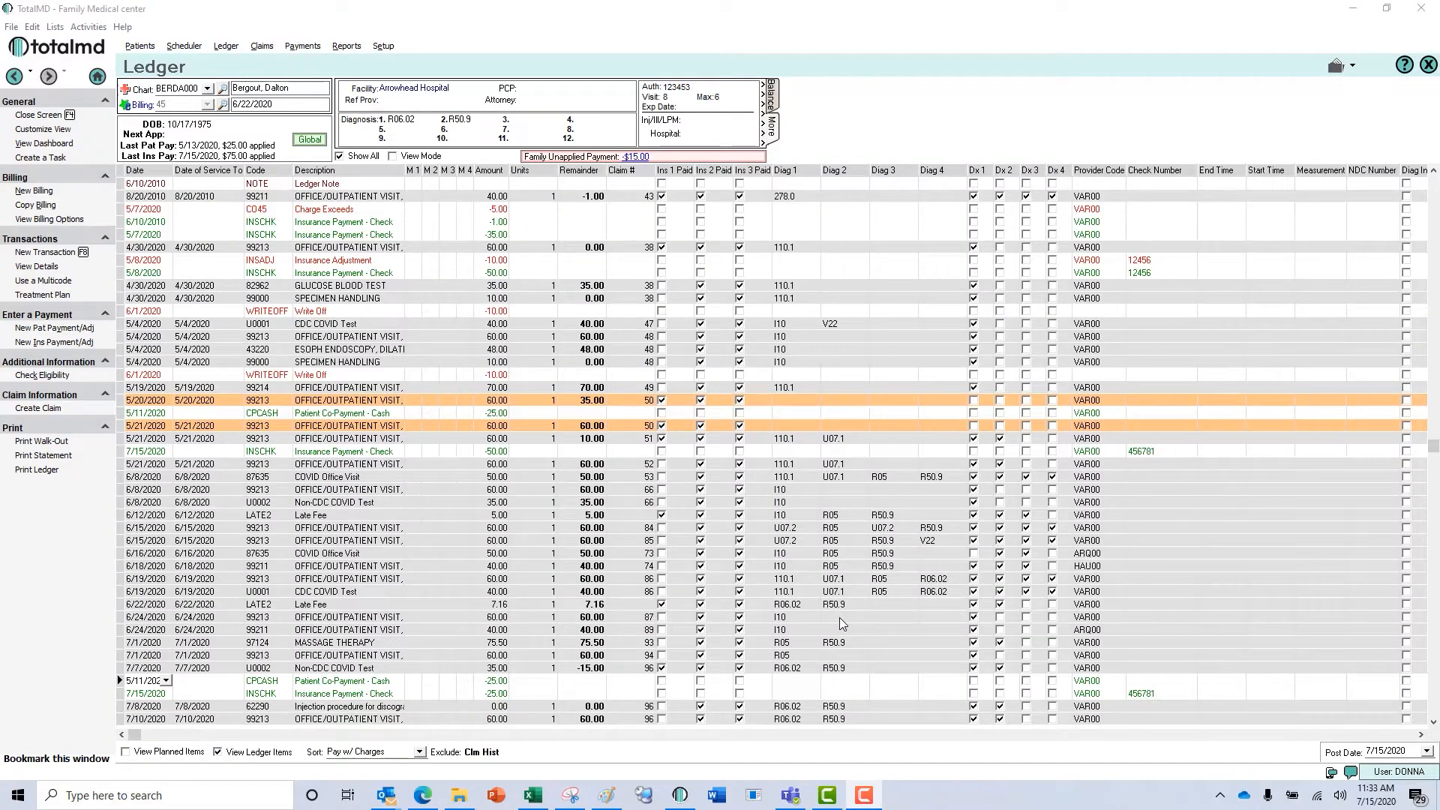
pyautogui.moveTo(819, 636)
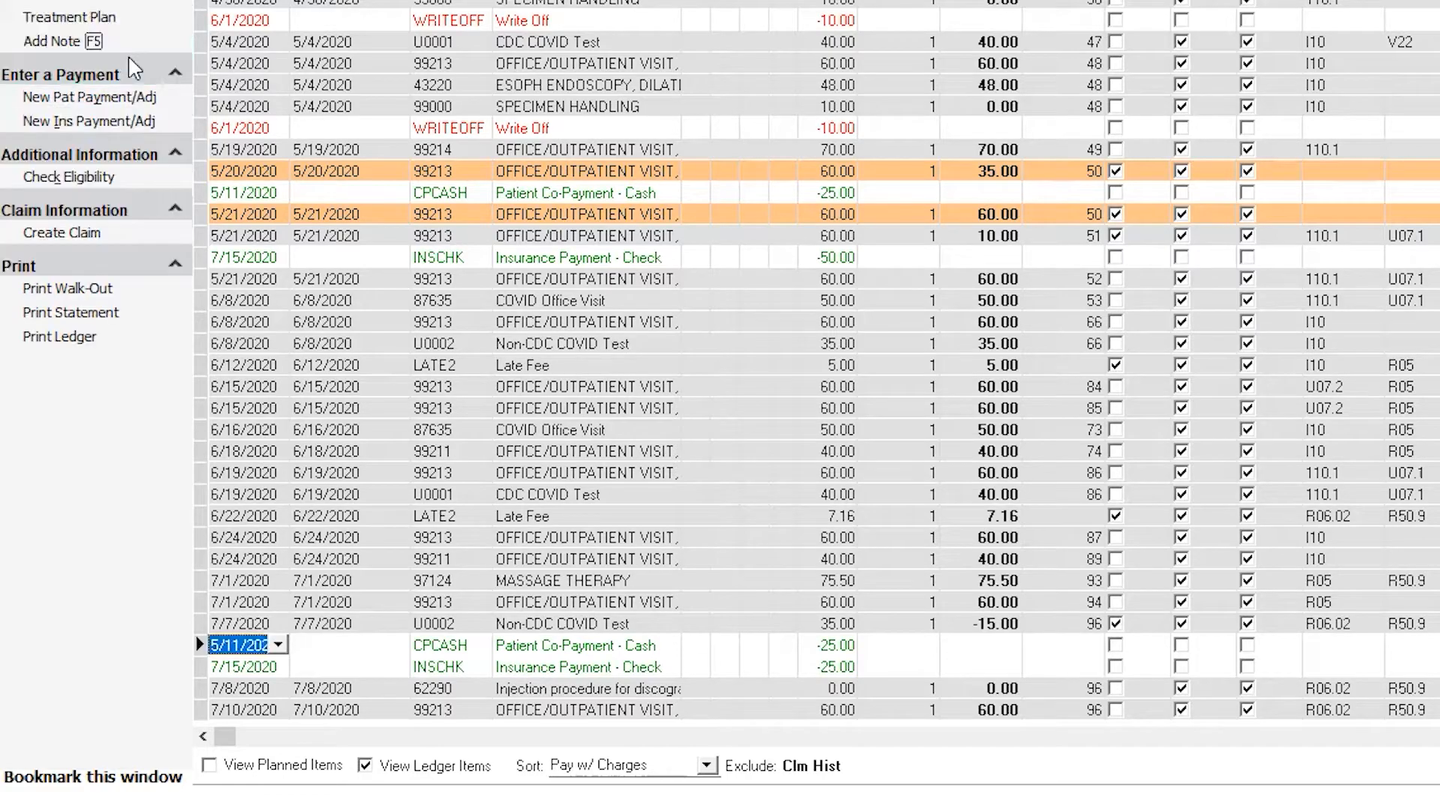
# Begin a new patient payment marked as a refund with check number 456154
pyautogui.click(88, 97)
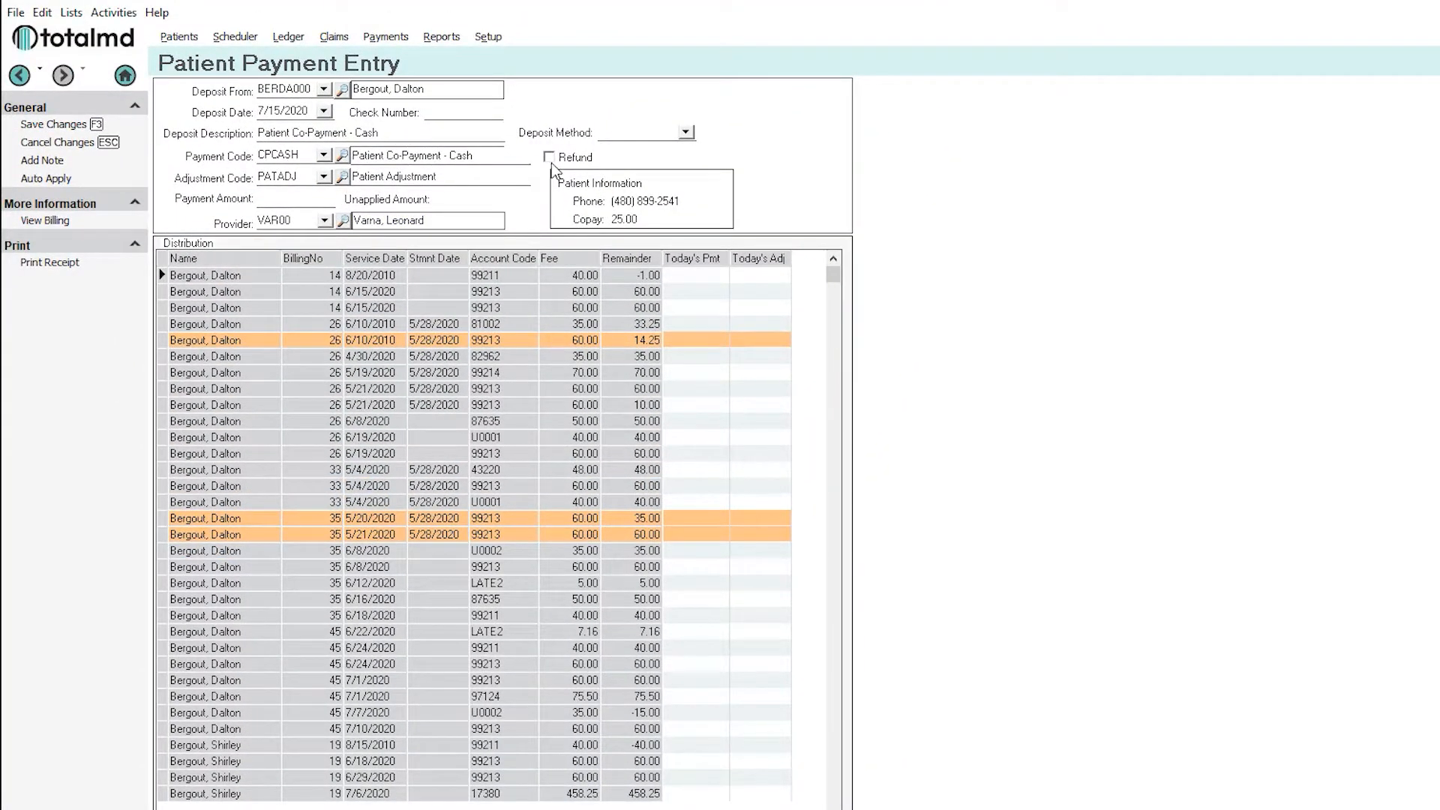
pyautogui.click(549, 158)
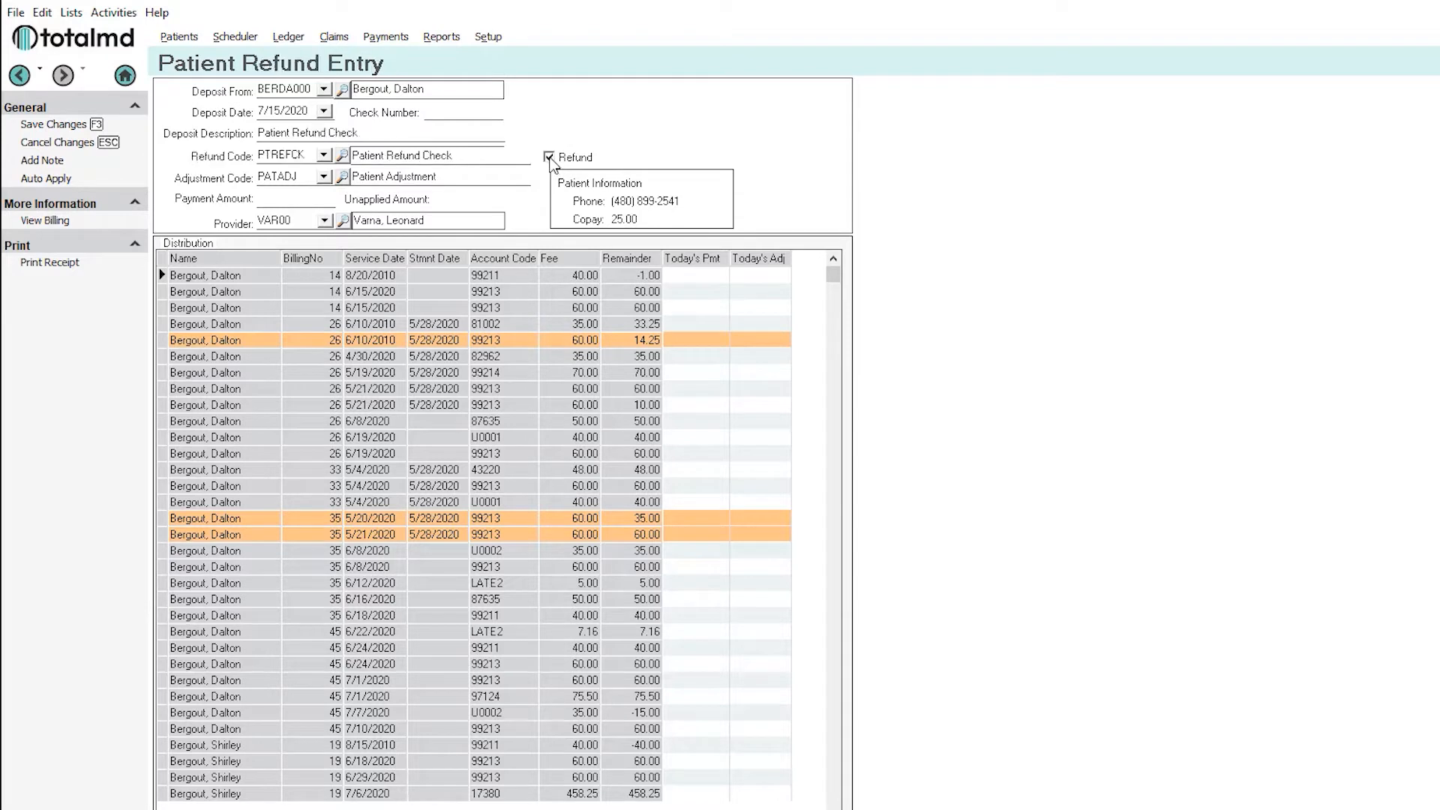
pyautogui.write('4')
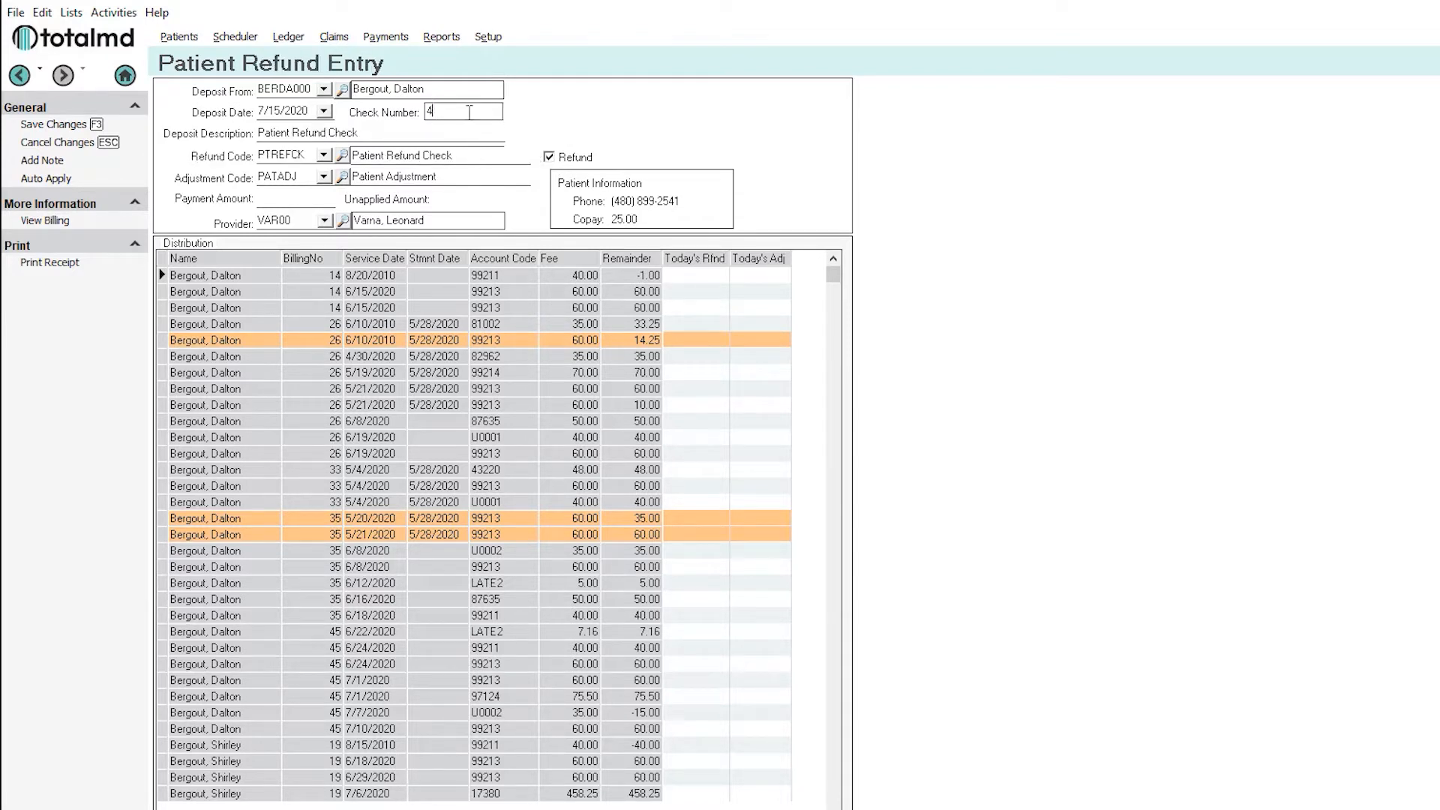
pyautogui.write('56154')
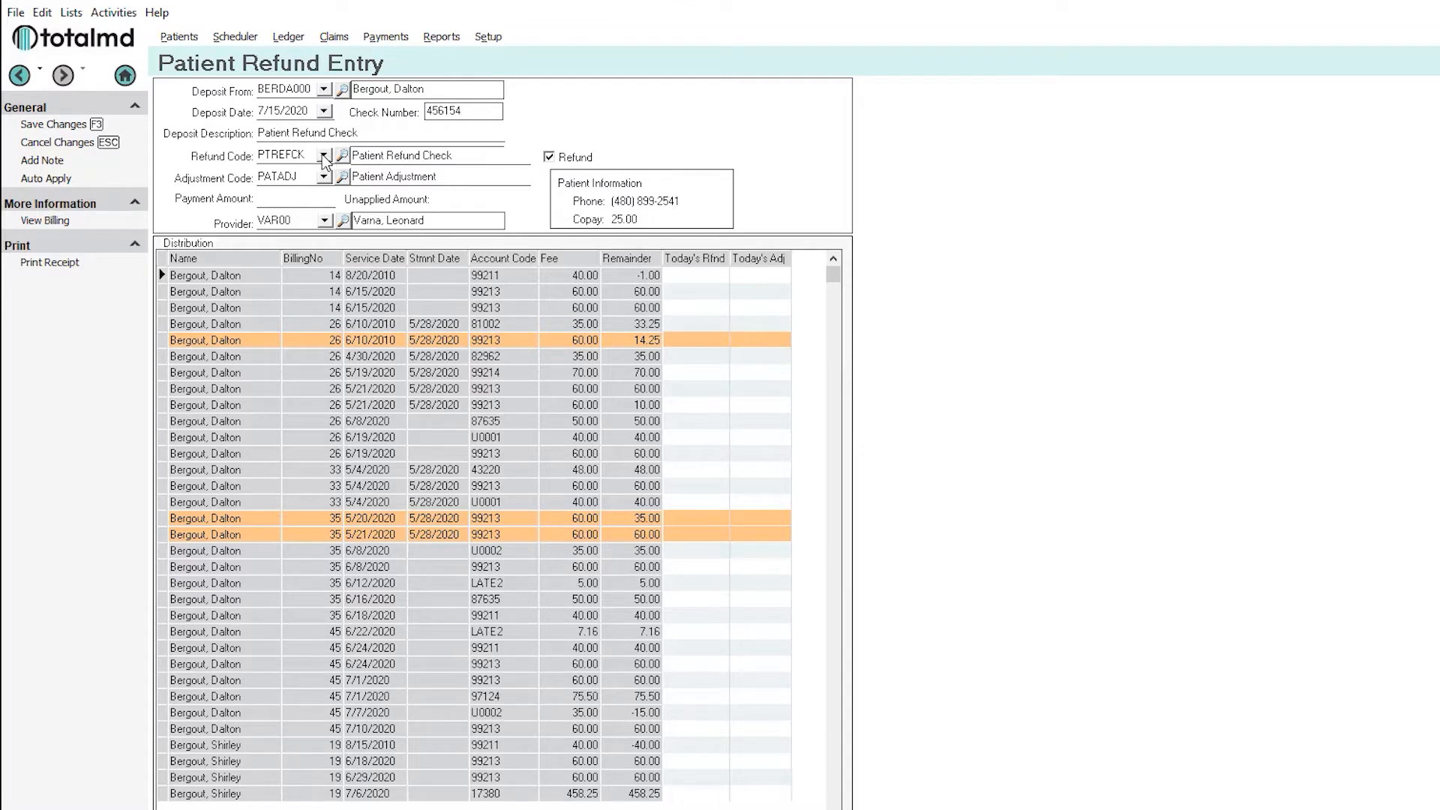
# Enter 15 as the refund payment amount
pyautogui.click(324, 154)
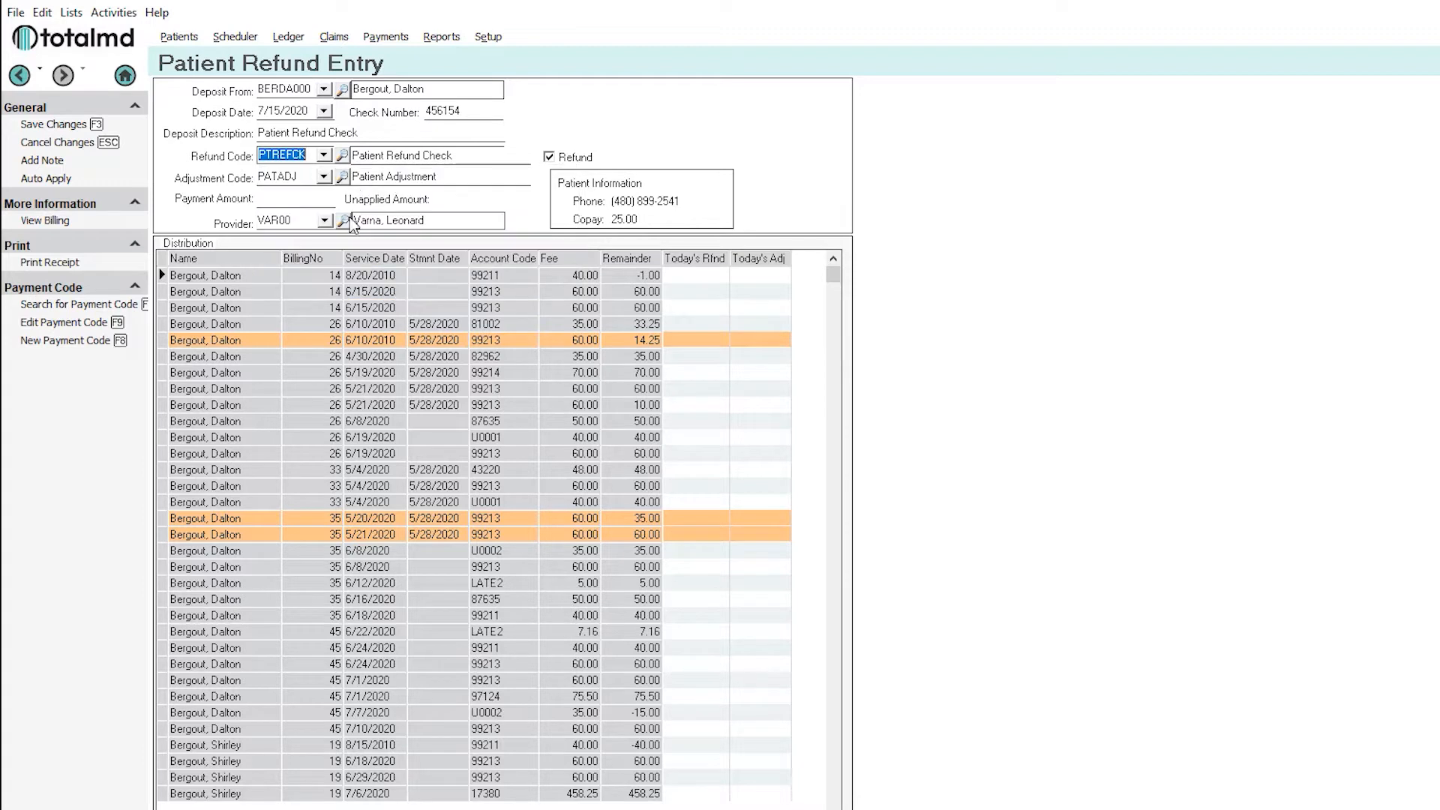
pyautogui.moveTo(312, 200)
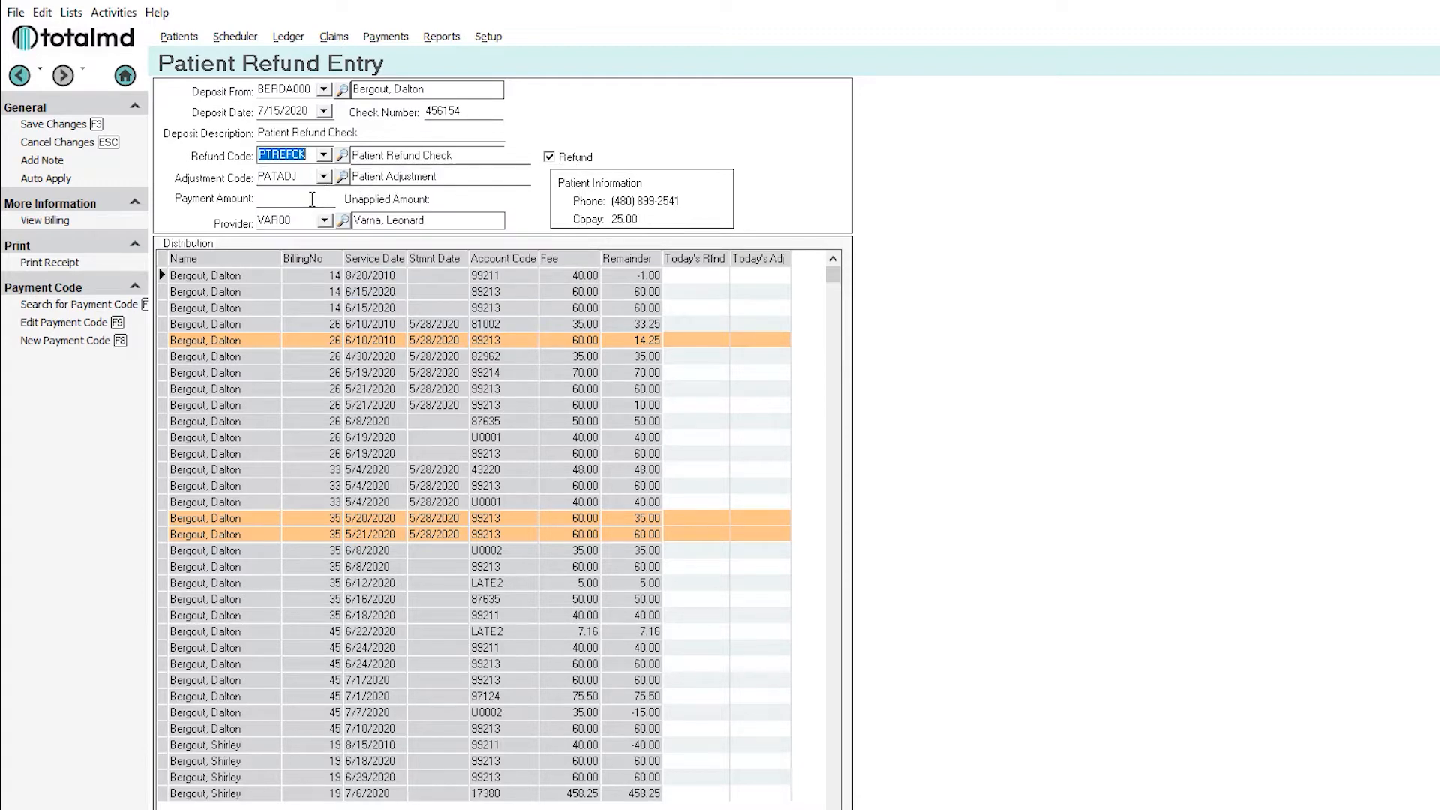
pyautogui.write('15')
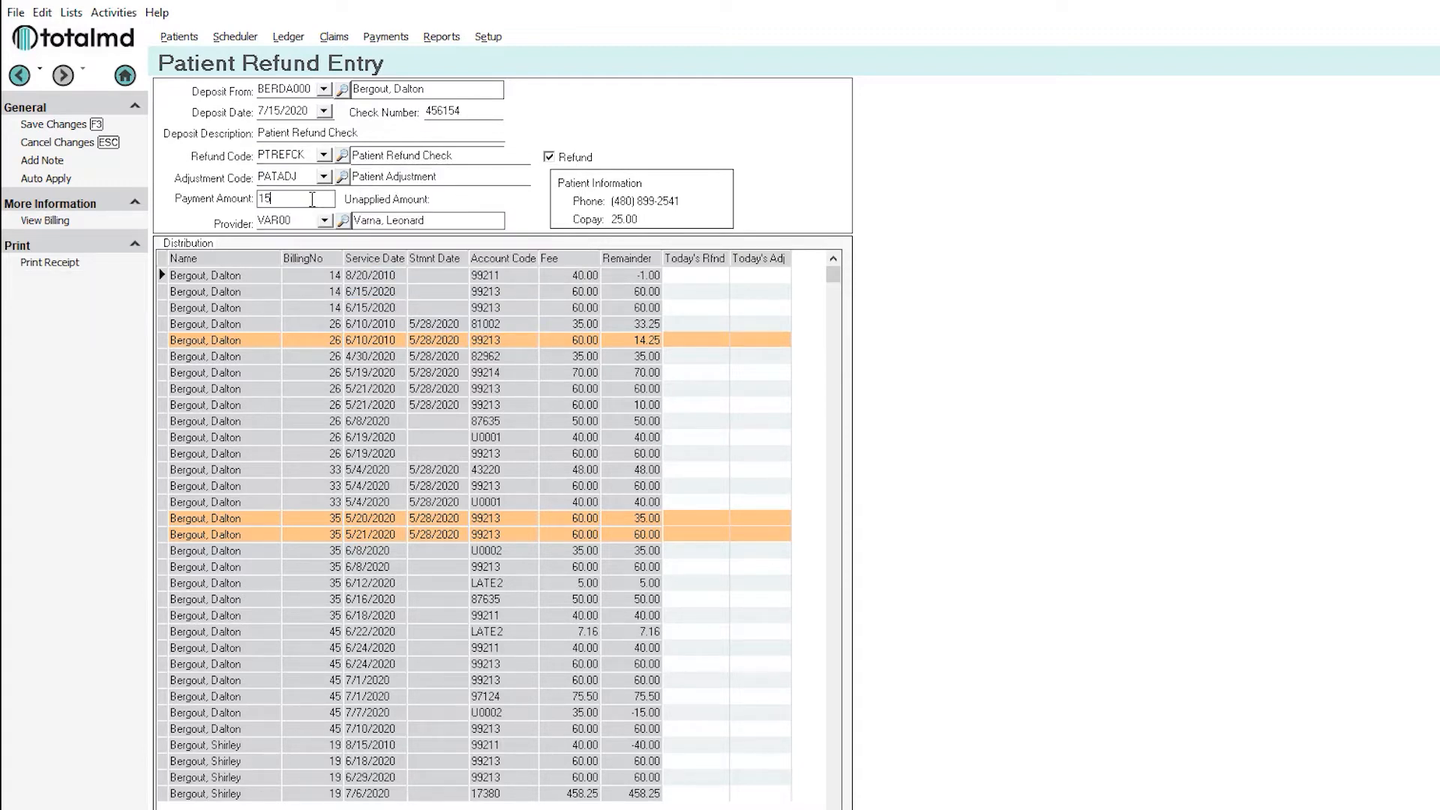
pyautogui.moveTo(459, 418)
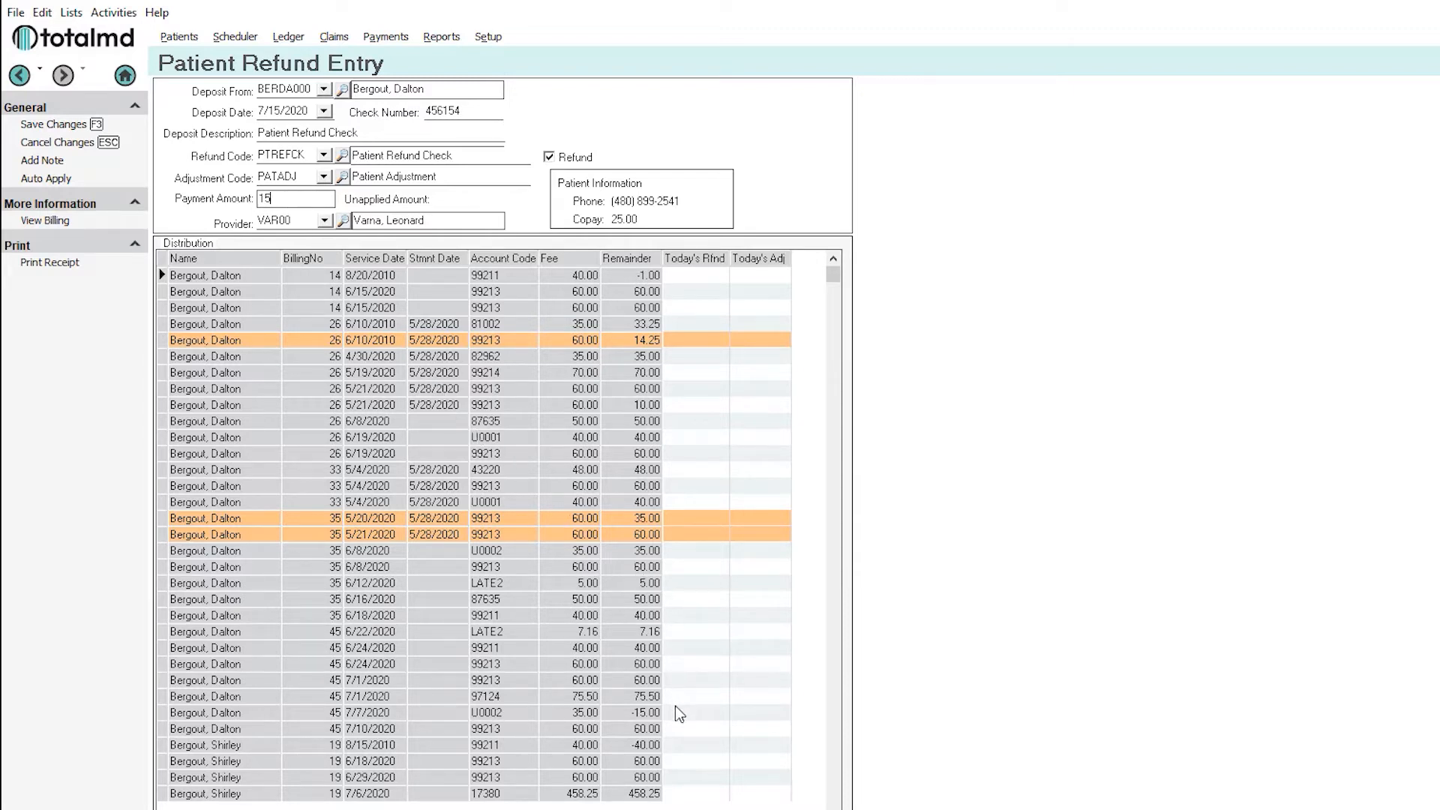
# Apply the -15.00 refund to the 7/7/2020 U0002 charge, bringing its remainder to 0.00
pyautogui.click(693, 713)
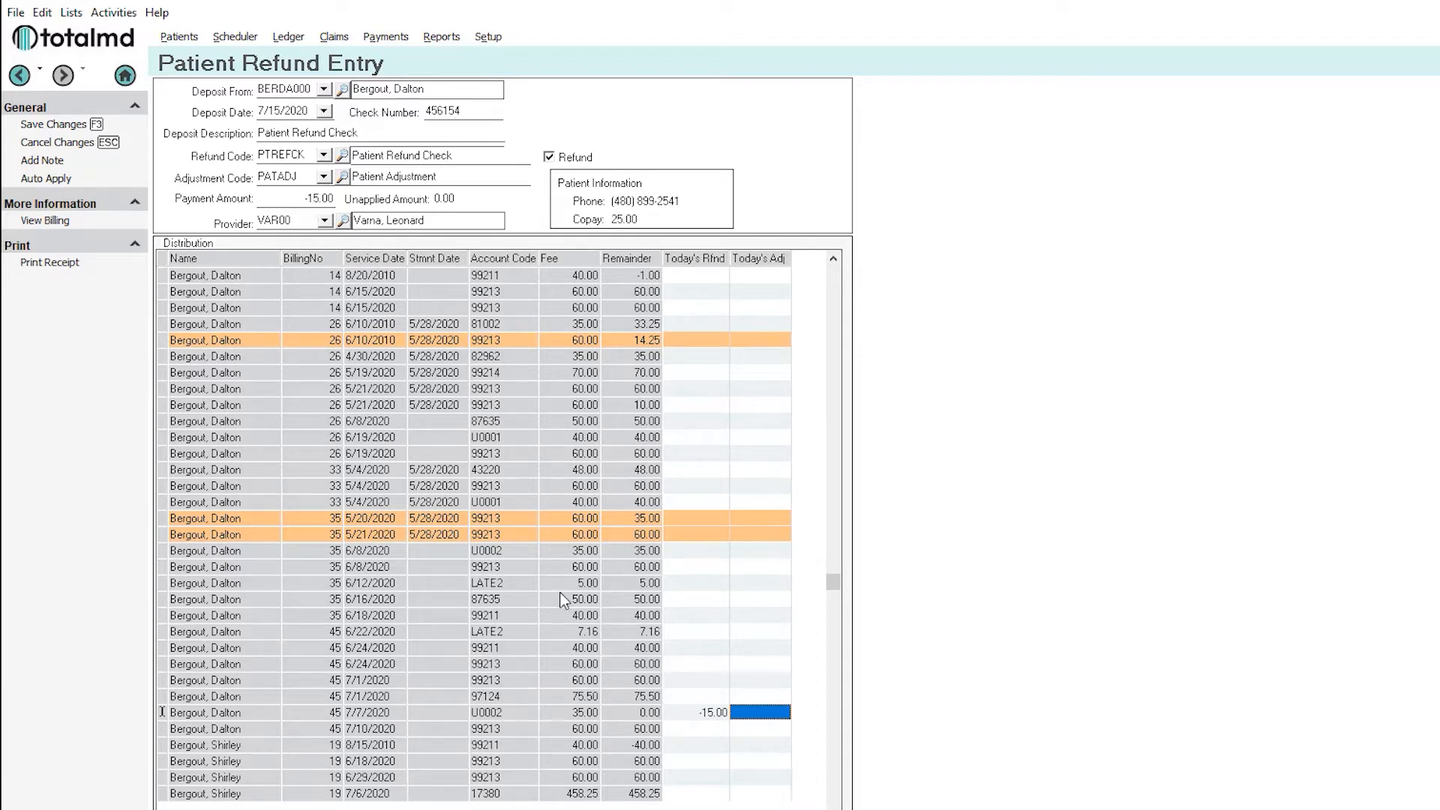
pyautogui.moveTo(645, 719)
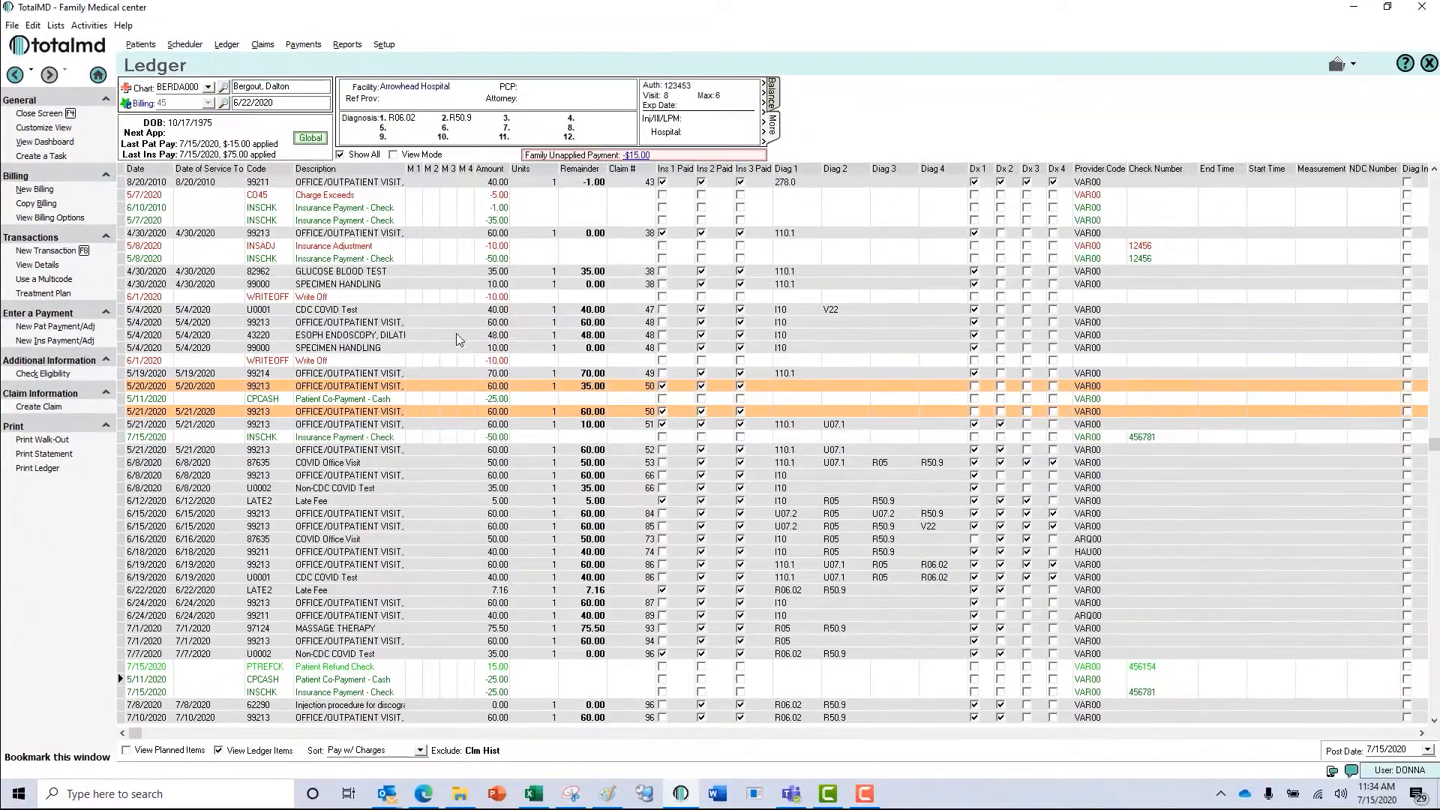
pyautogui.moveTo(517, 667)
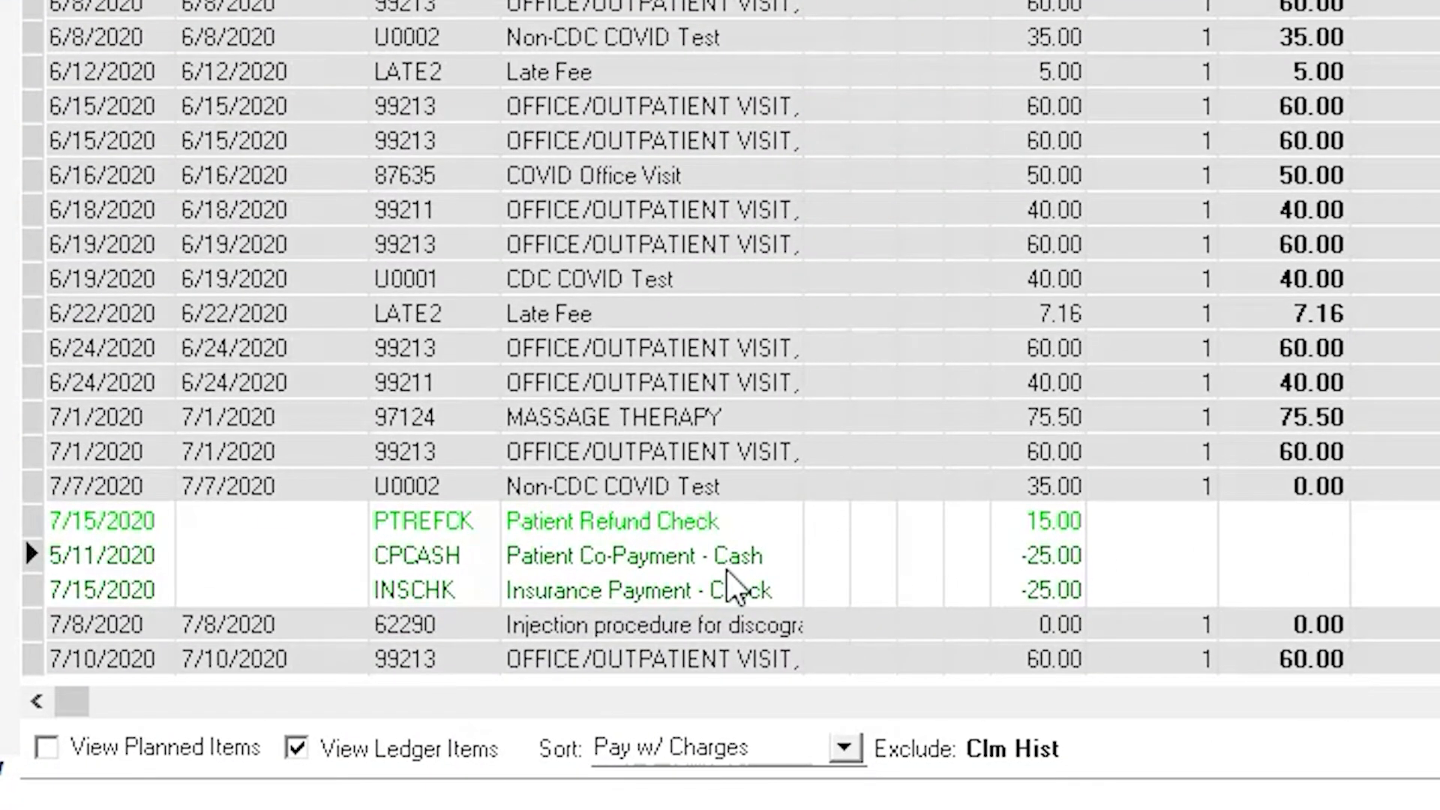
pyautogui.moveTo(971, 603)
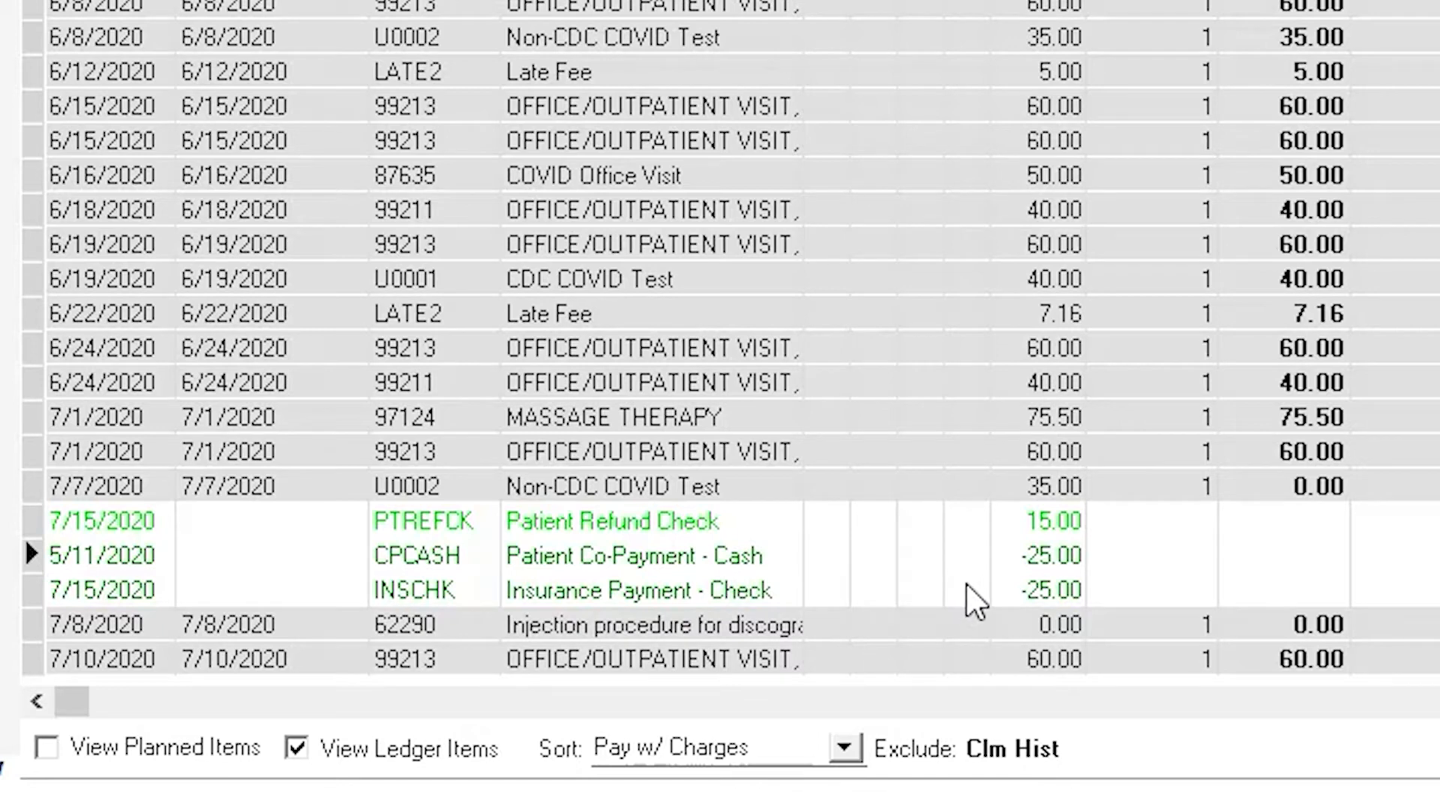
pyautogui.moveTo(1060, 592)
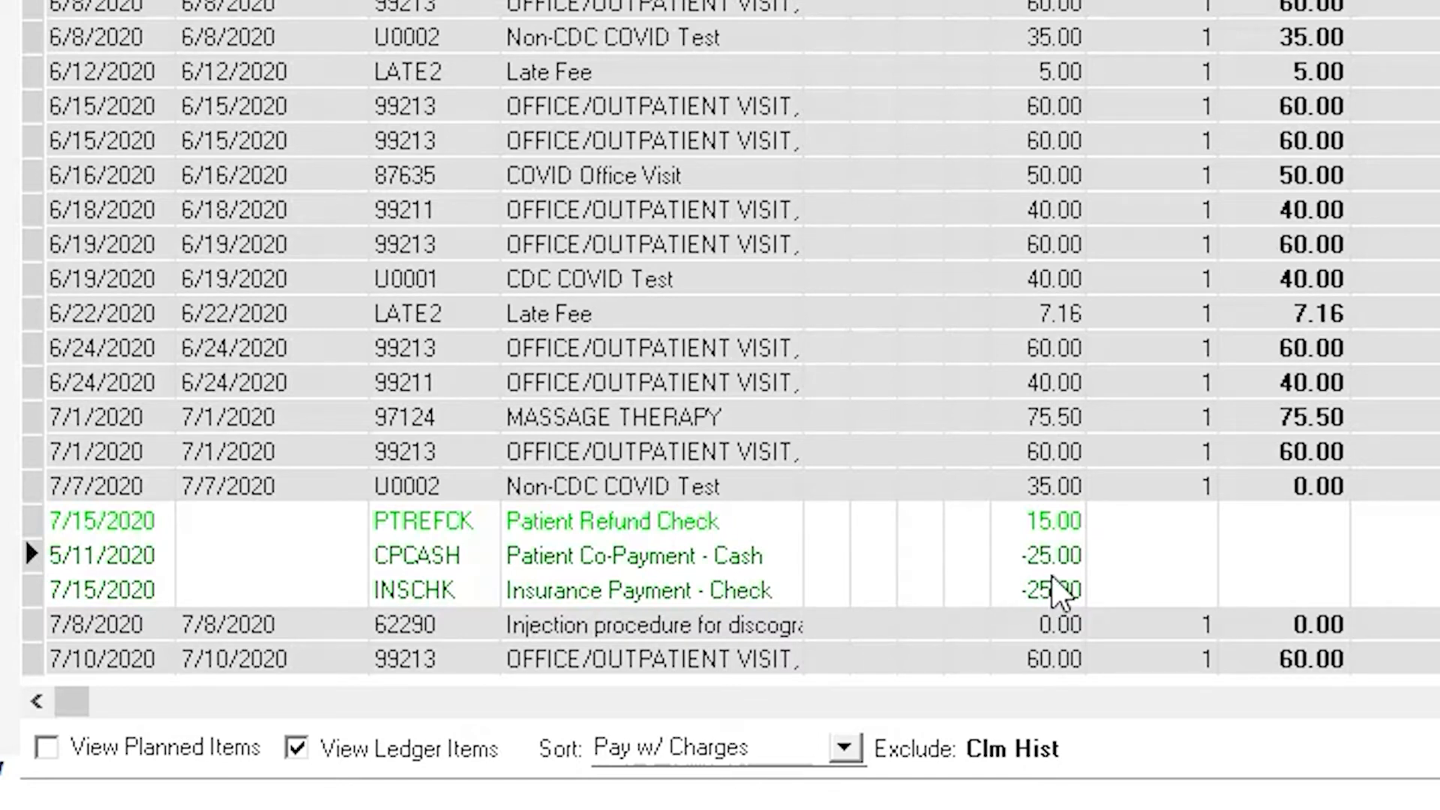
pyautogui.moveTo(1062, 571)
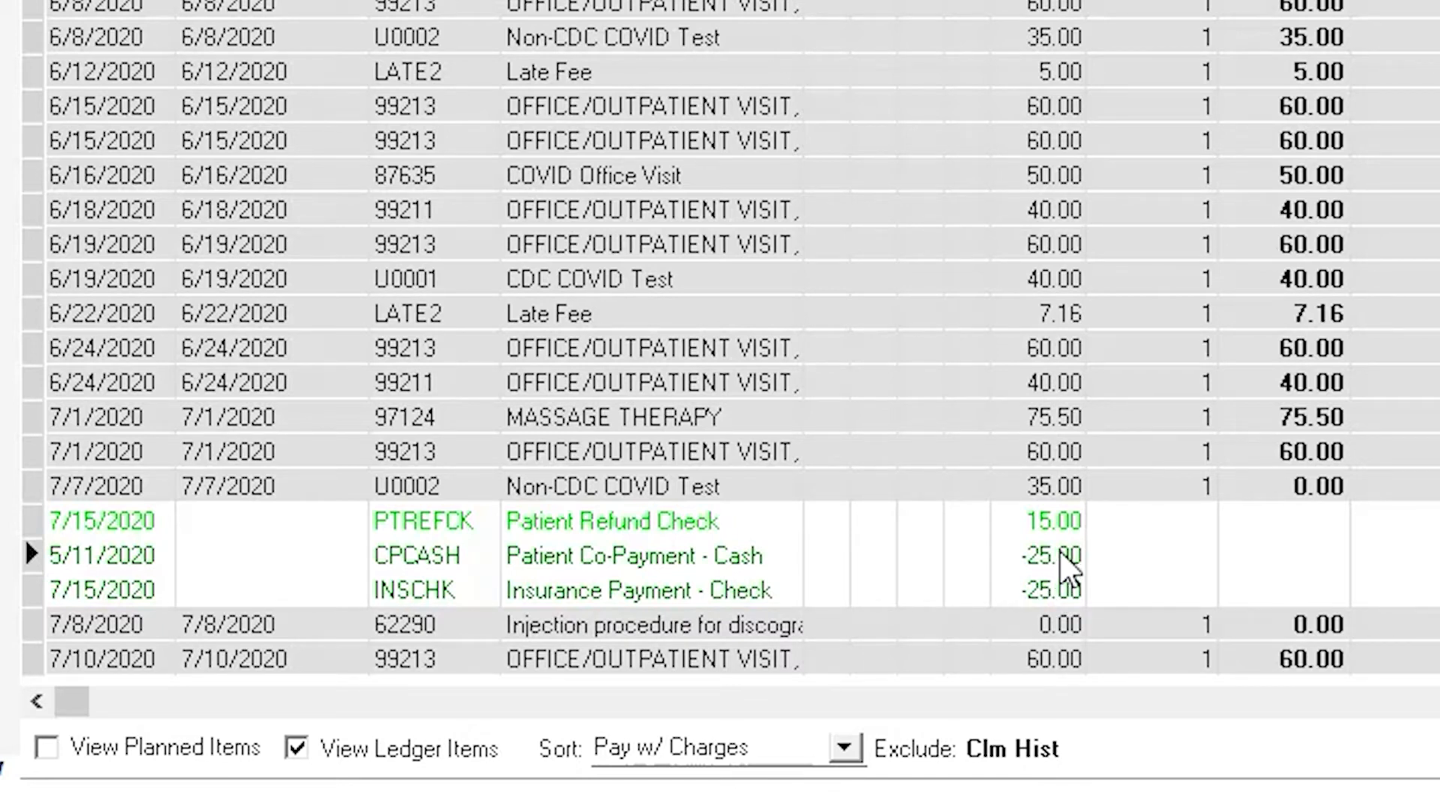
pyautogui.moveTo(1331, 513)
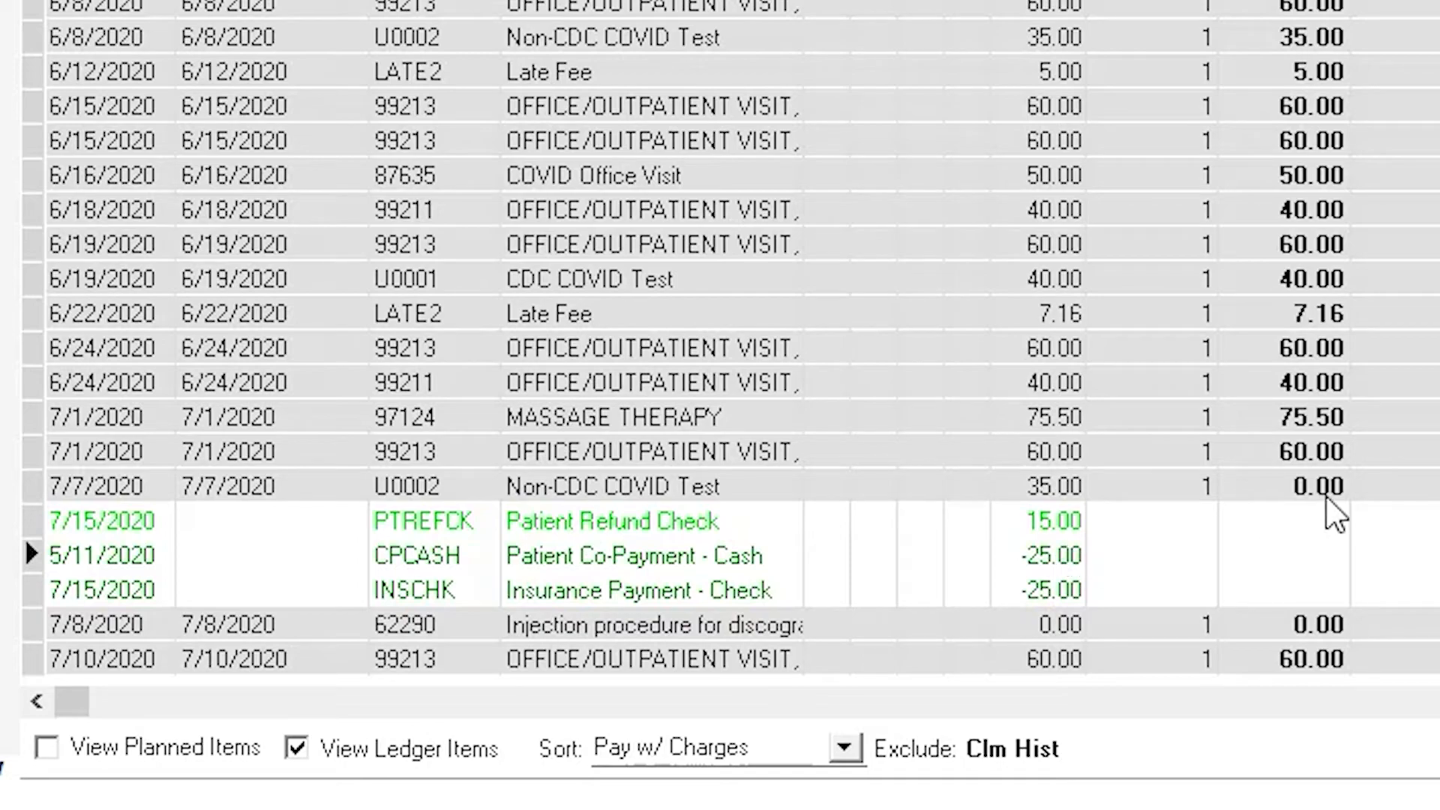